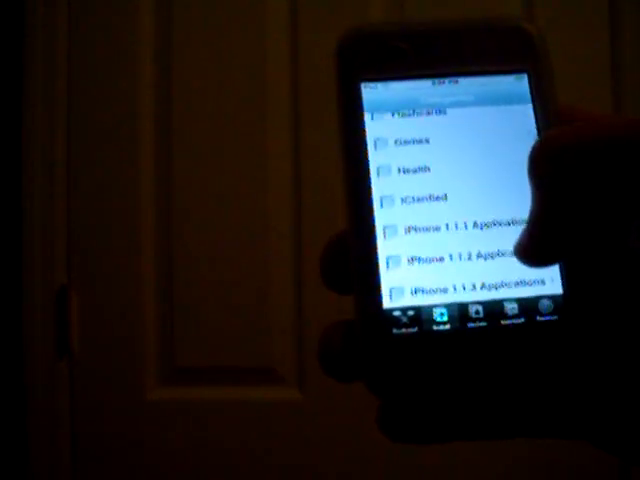
Scroll the category list and open the iPhone 1.1.4 Apps package
{"action": "scroll", "scroll_direction": "down", "scroll_amount": 3}
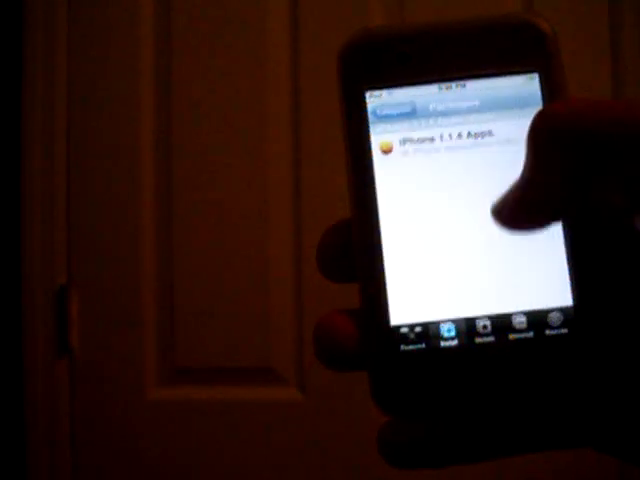
{"action": "left_click", "coordinate": [440, 145]}
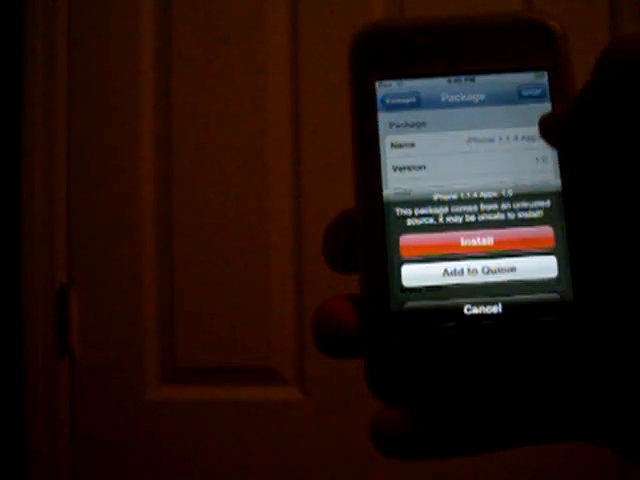
Confirm Install on the untrusted-source warning to start downloading iPhone 1.1.4 Apps
{"action": "left_click", "coordinate": [476, 247]}
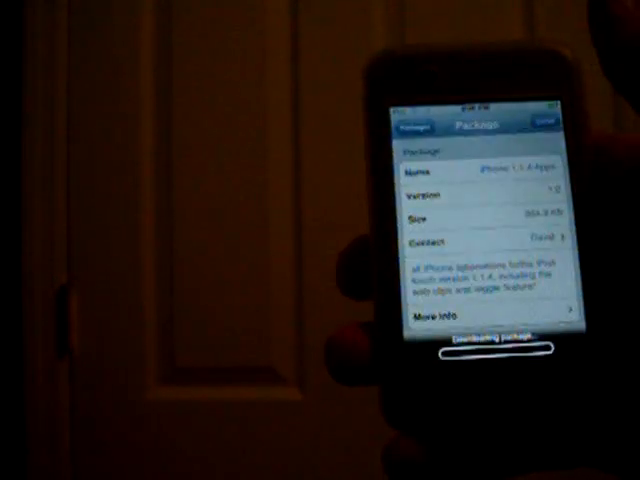